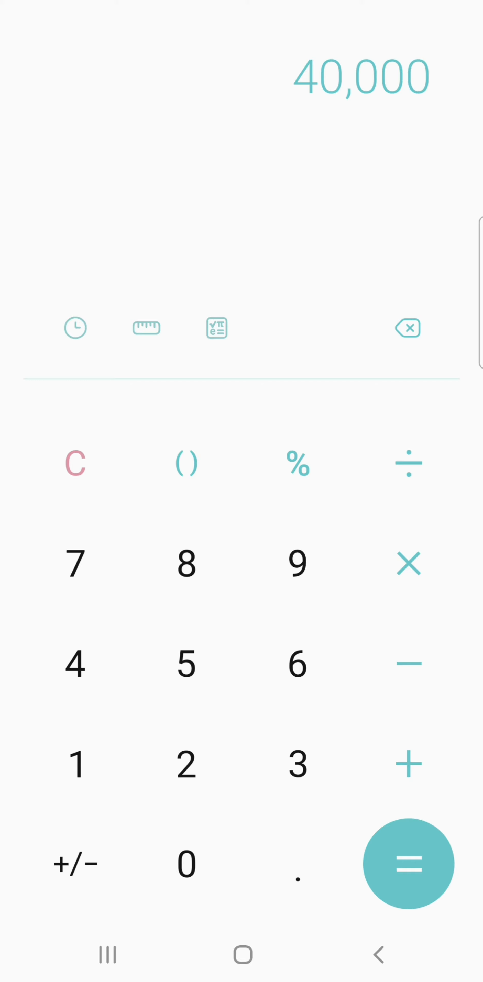
Step: Enter the principal amount 4,800,000 in place of 40,000
{"action": "left_click", "coordinate": [407, 562]}
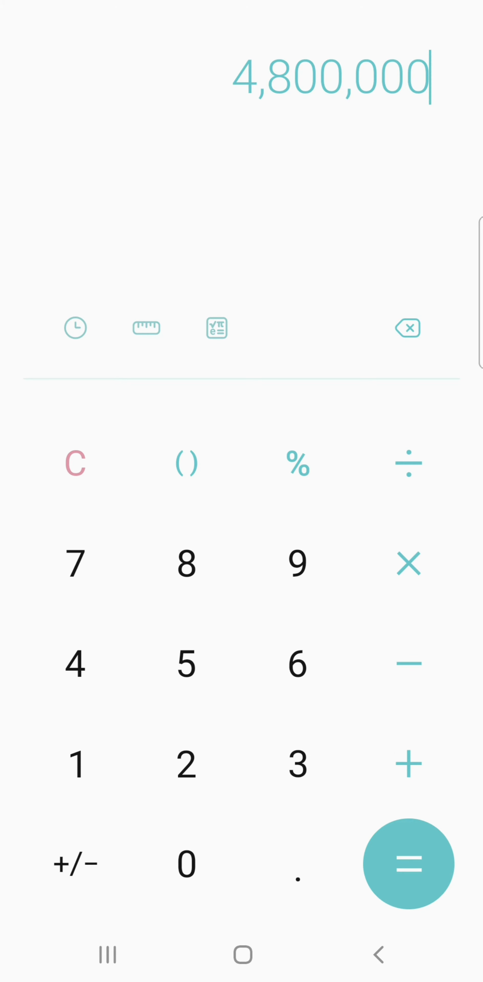
Step: Multiply 4,800,000 by 2.5 to reach the projected growth 12,000,000
{"action": "left_click", "coordinate": [408, 564]}
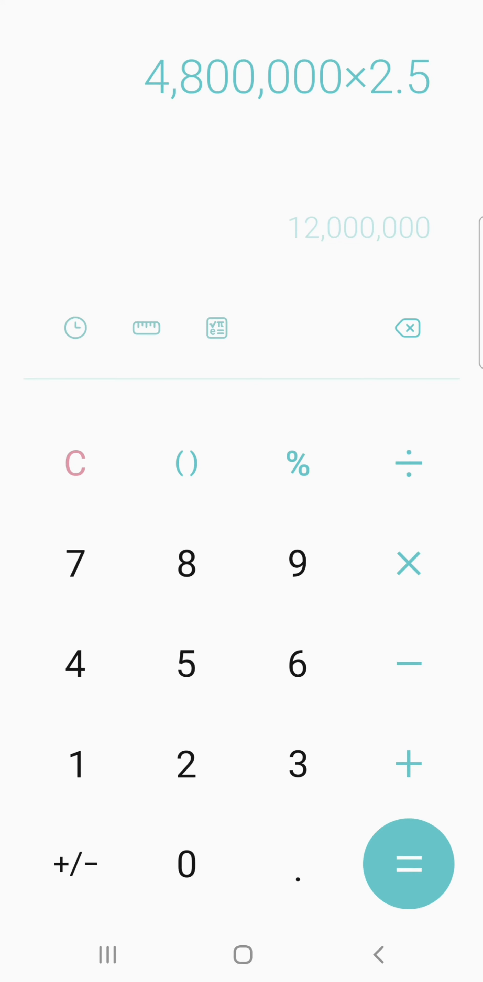
{"action": "left_click", "coordinate": [407, 863]}
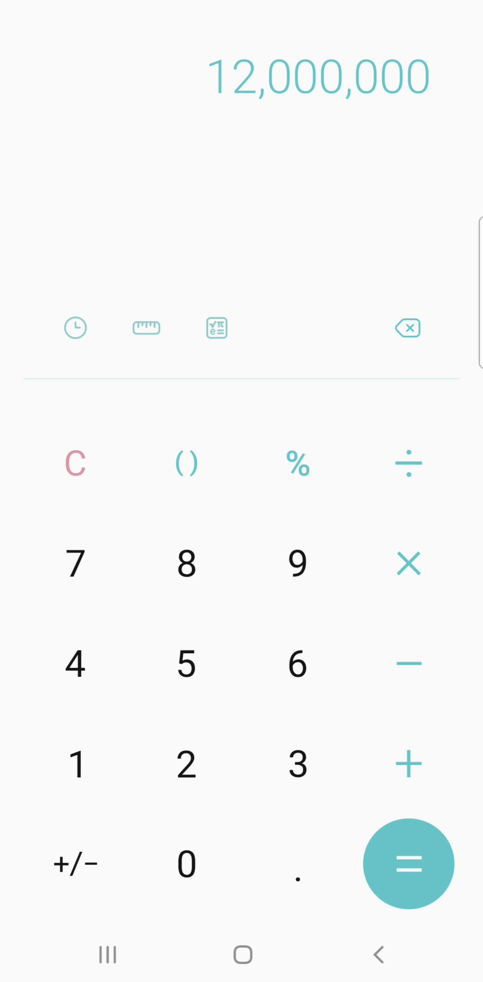
Step: Subtract the 4,800,000 principal from 12,000,000, previewing 7,200,000
{"action": "left_click", "coordinate": [185, 863]}
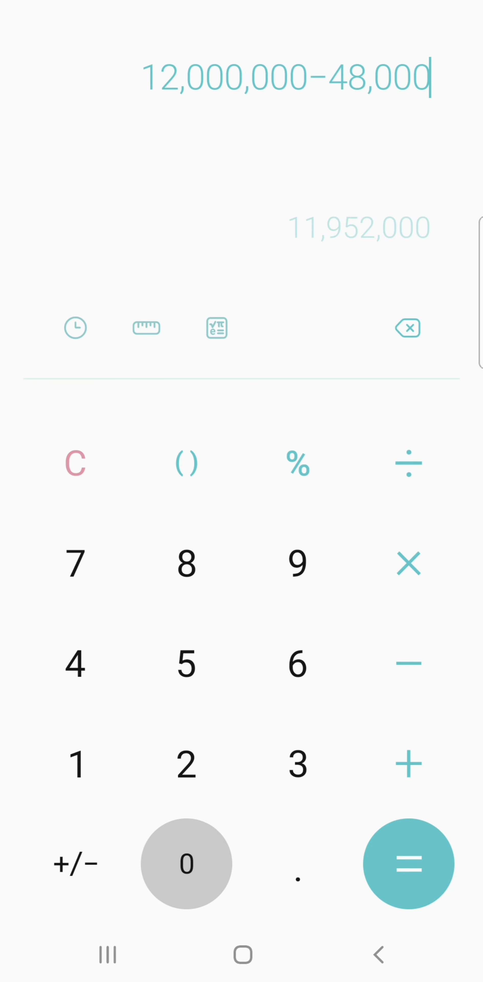
{"action": "left_click", "coordinate": [185, 863]}
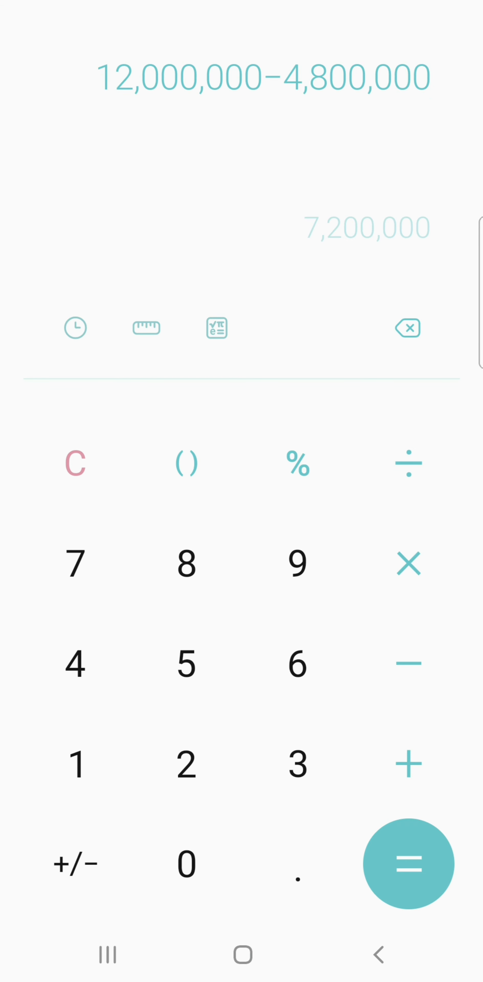
{"action": "left_click", "coordinate": [430, 77]}
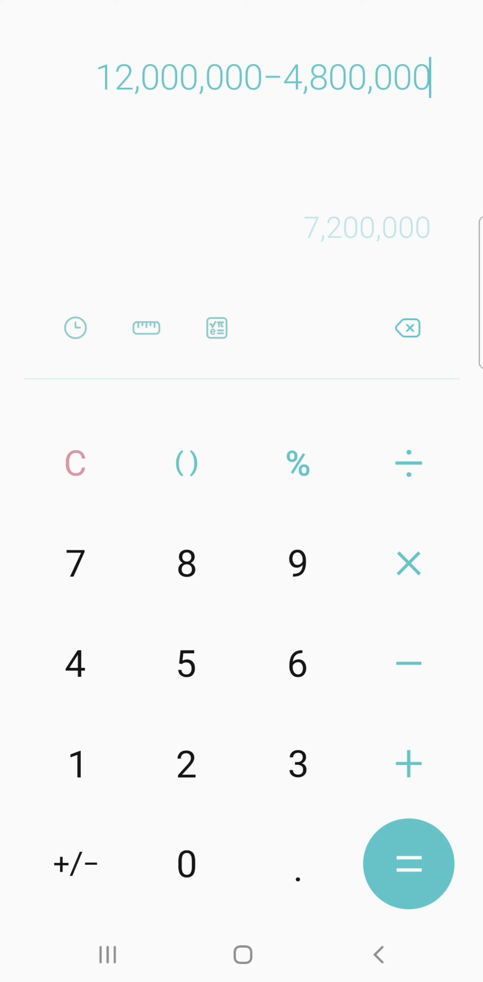